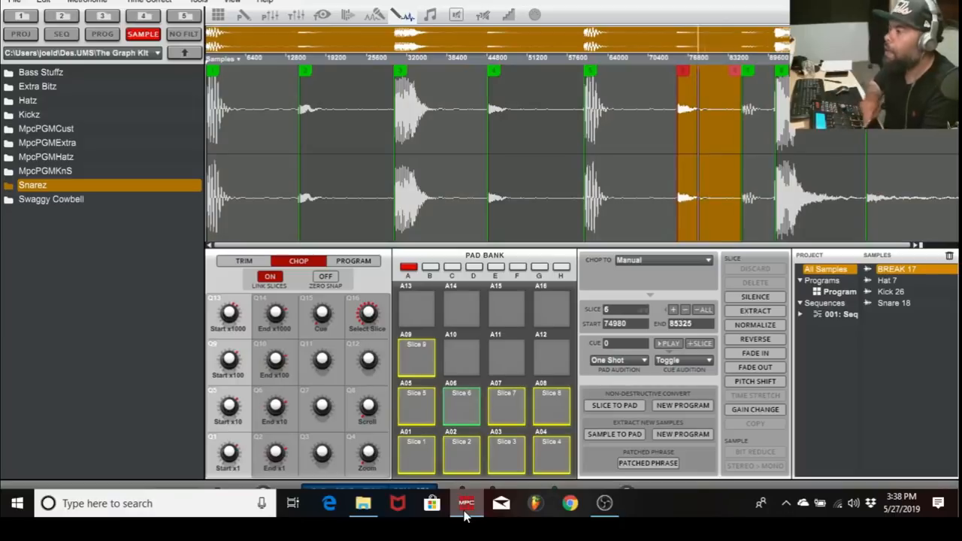
- Build a new BREAK 17 program from the nine slices, with T Correct at 16
click(465, 503)
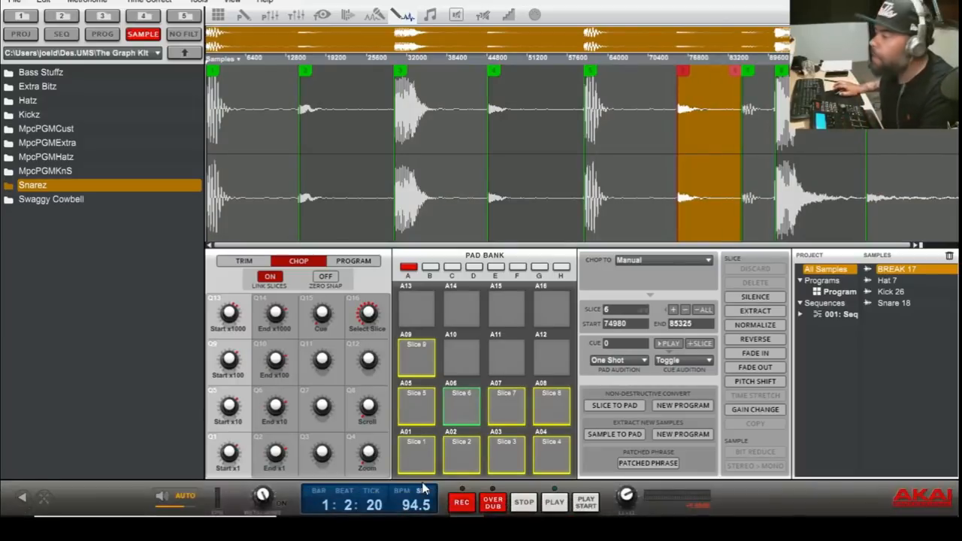
mouse_move(510, 146)
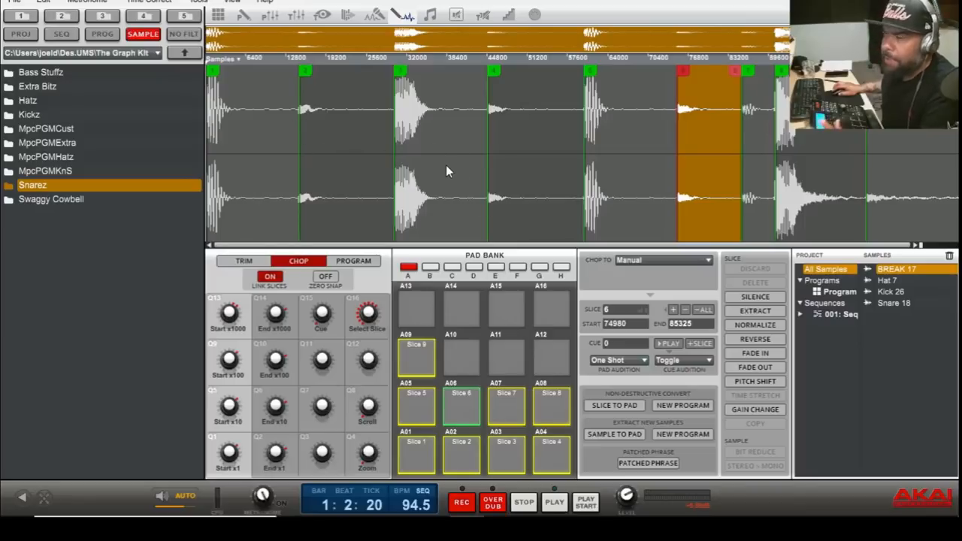
mouse_move(757, 193)
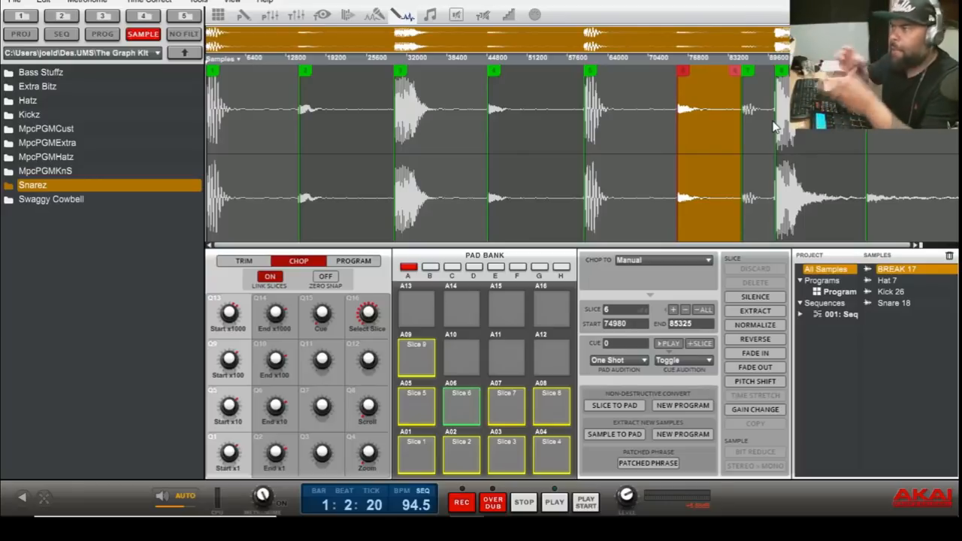
mouse_move(365, 74)
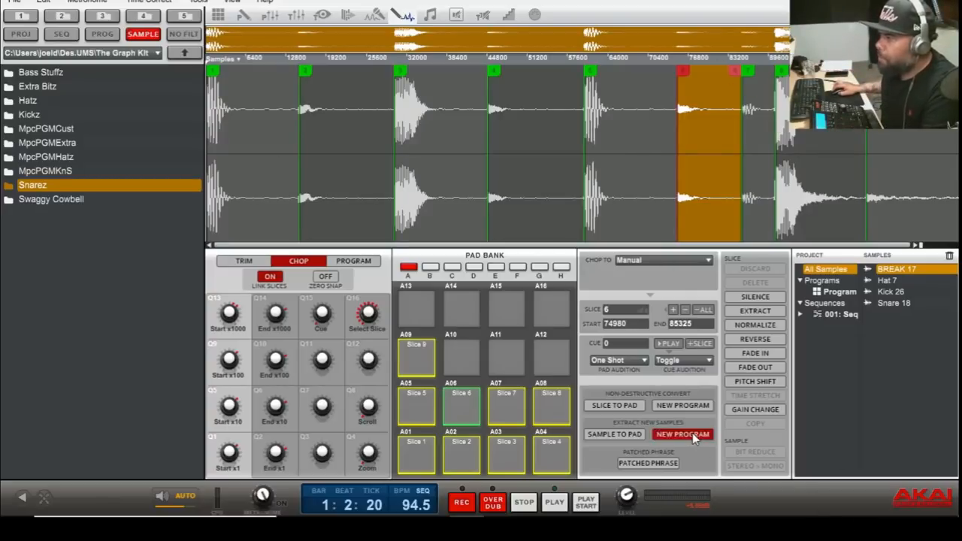
click(682, 435)
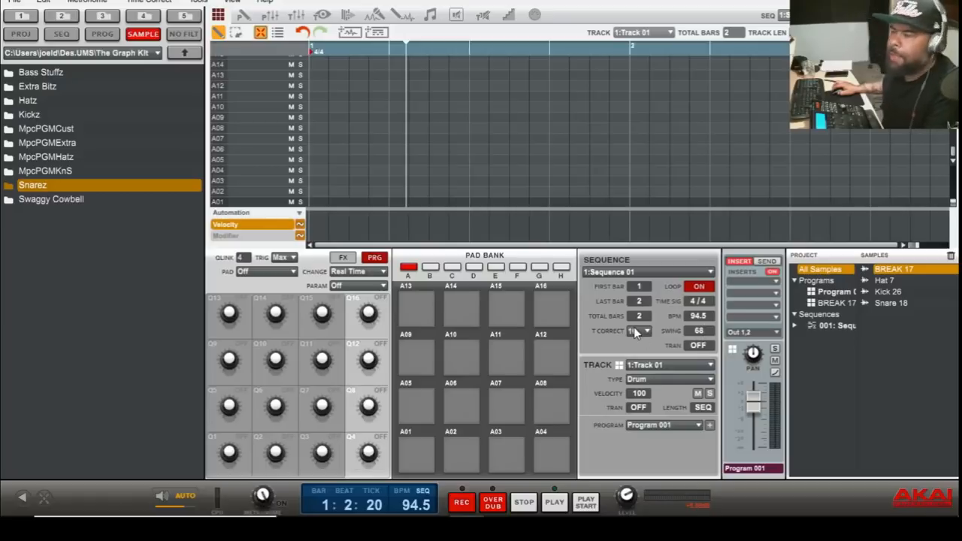
click(638, 330)
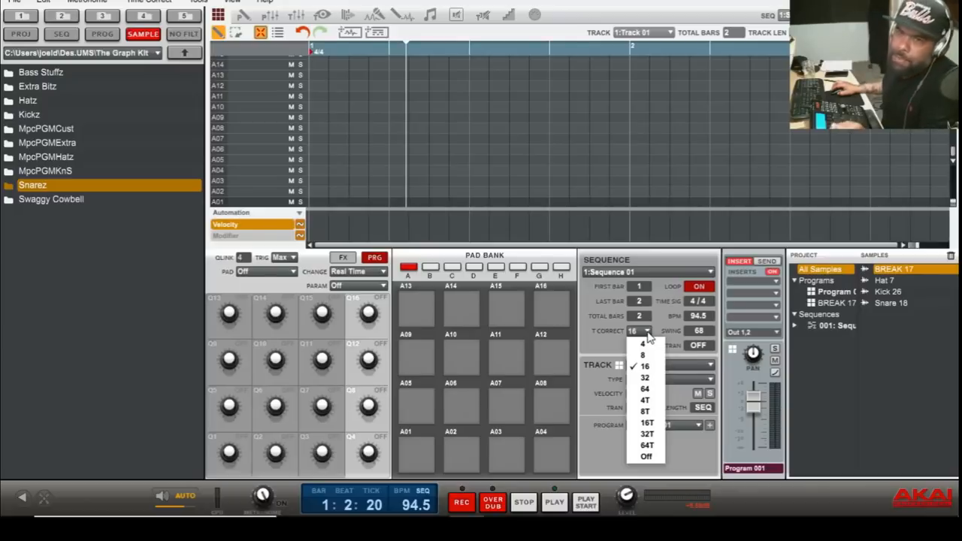
mouse_move(635, 335)
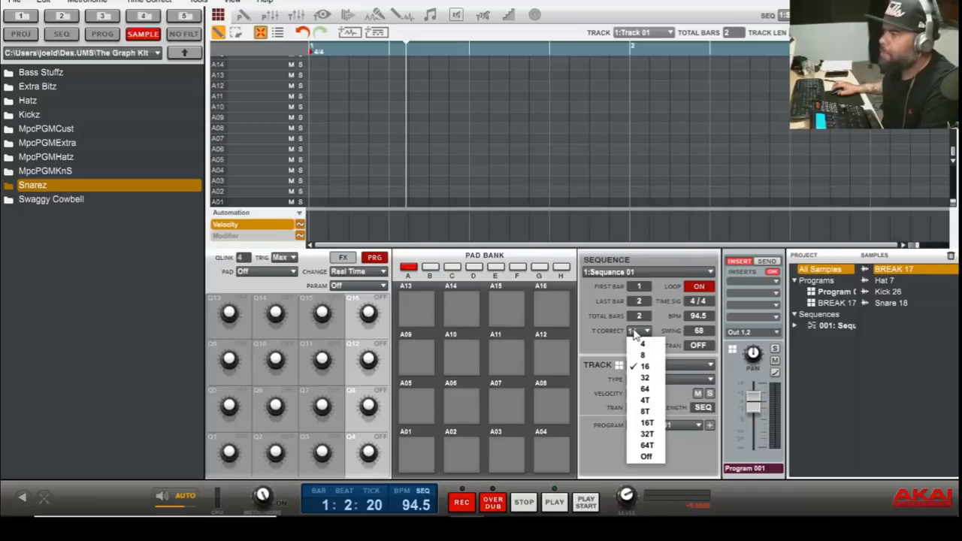
click(644, 366)
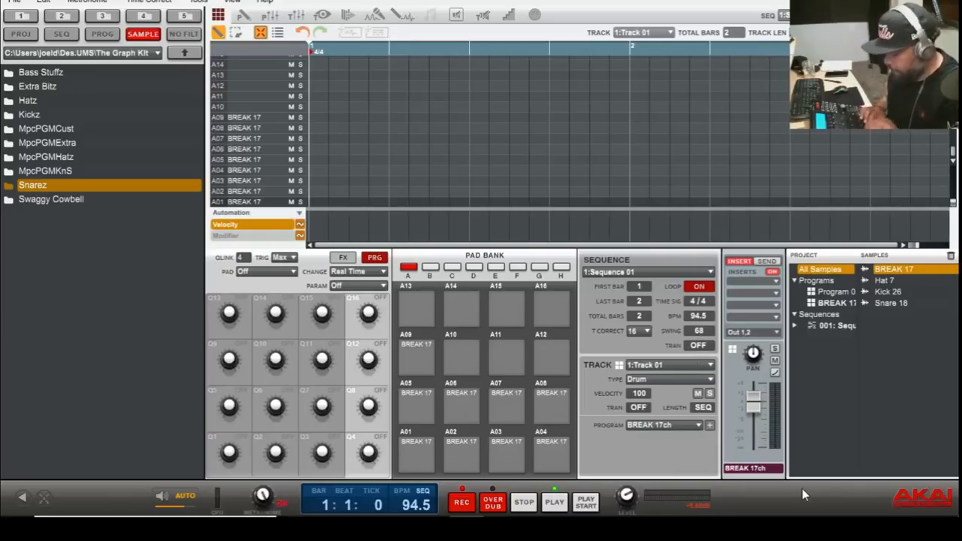
- Record two bars of break-slice hits, then set 16 Levels to pad A2 with Velocity type
click(554, 502)
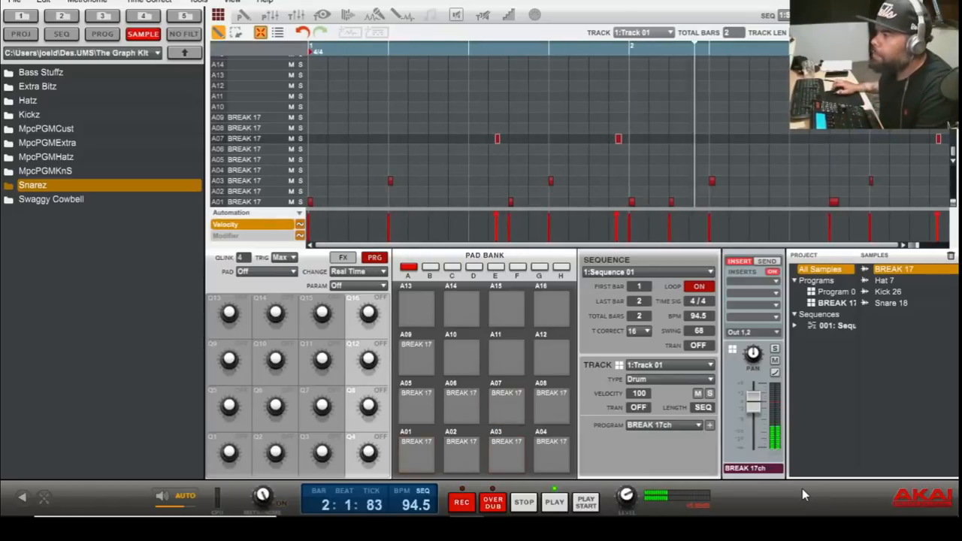
click(415, 450)
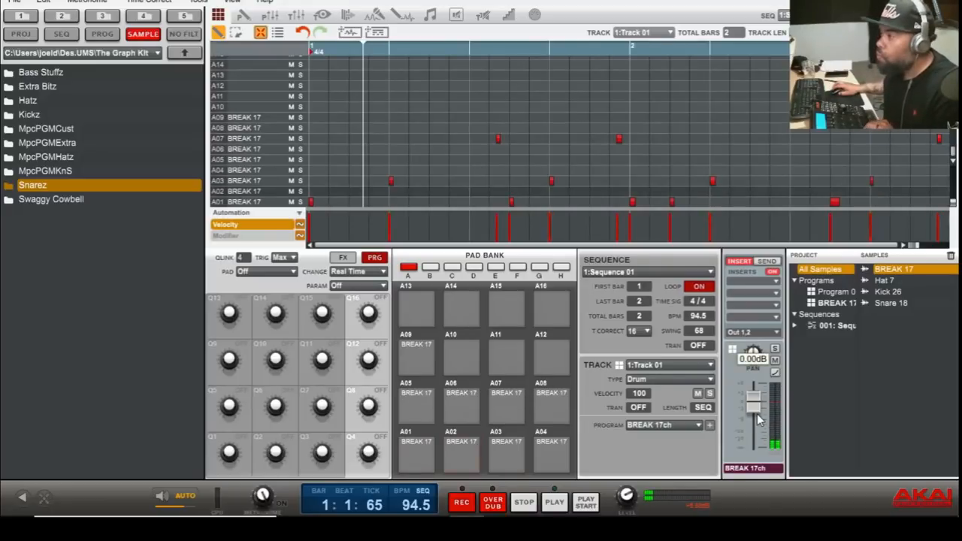
click(461, 450)
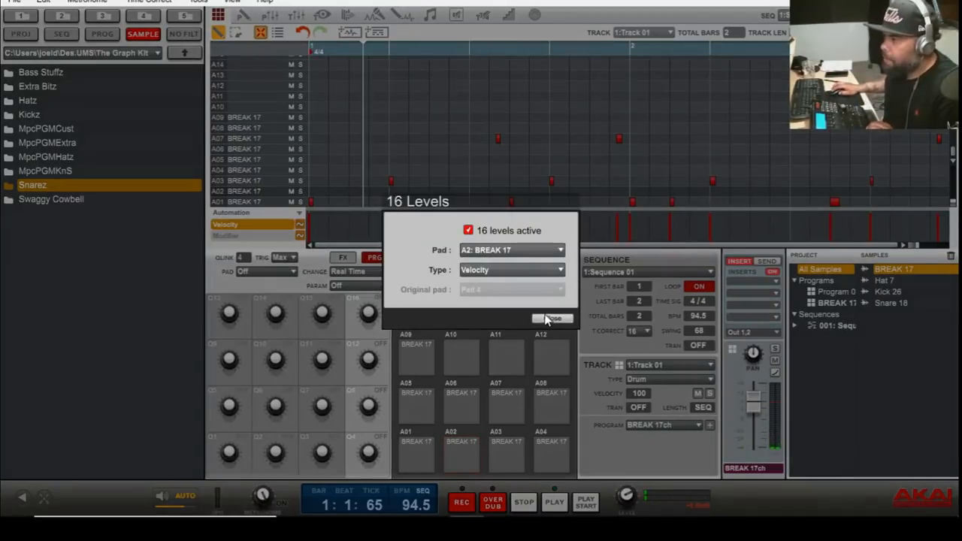
- Close 16 Levels and record pad A2 hits at different velocities across the pads
click(552, 318)
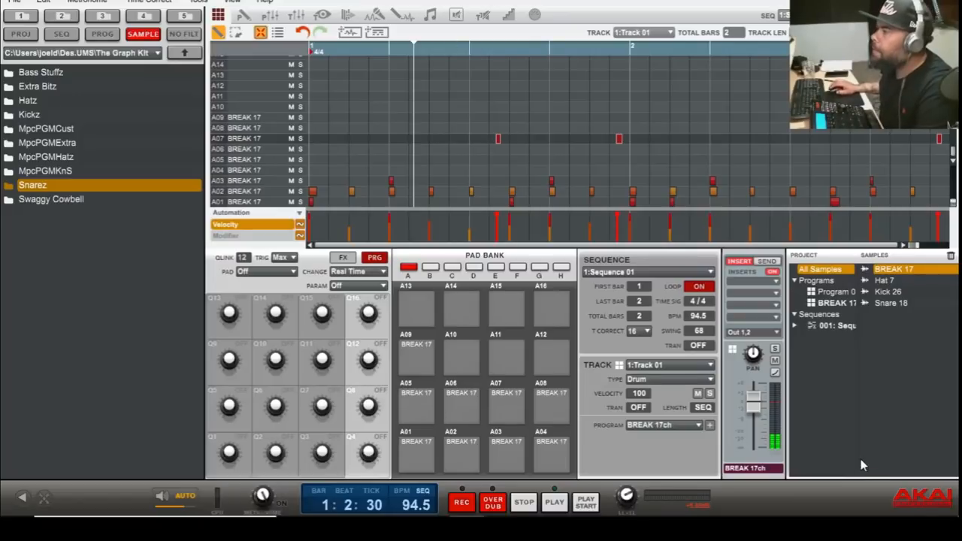
mouse_move(661, 284)
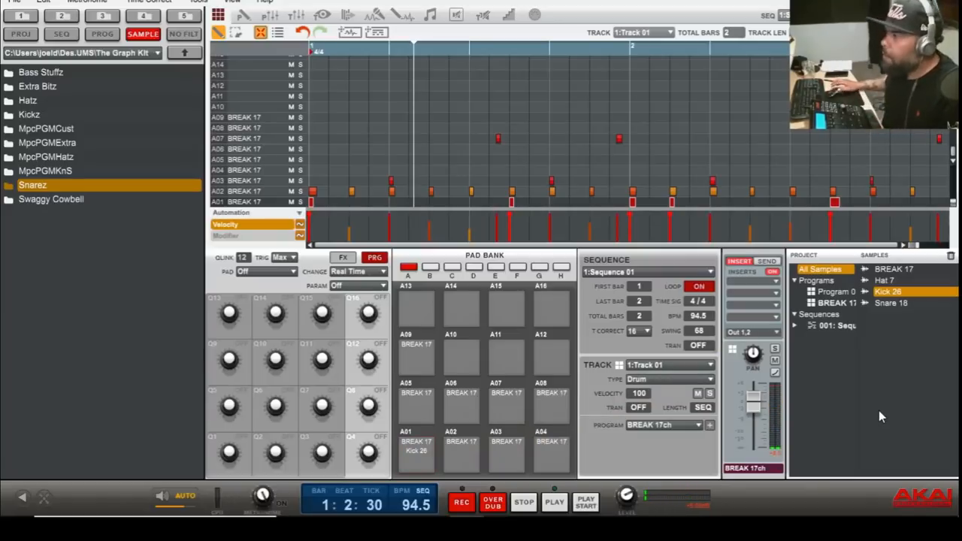
- Drag Kick 26 onto pads A01 and A07, and Hat 7 onto pad A02
click(416, 451)
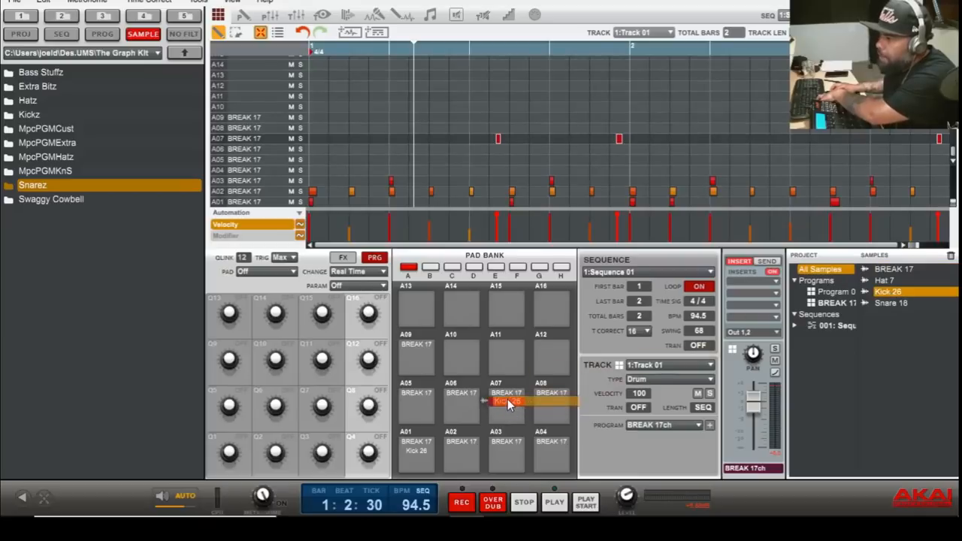
click(505, 401)
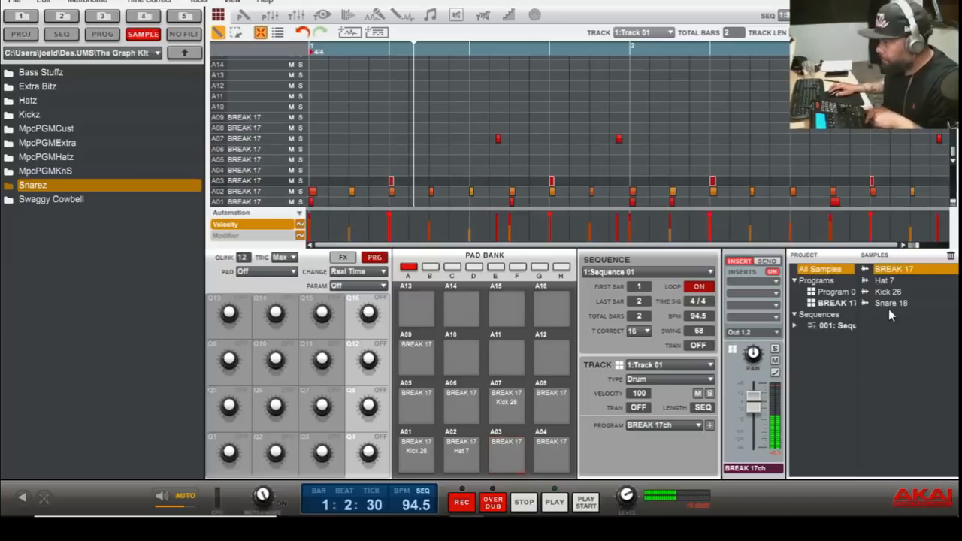
click(890, 303)
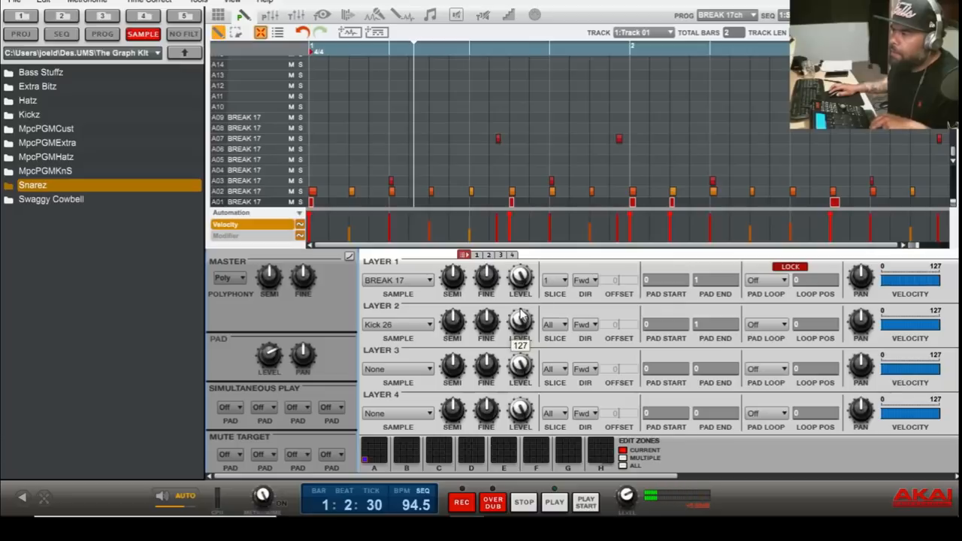
mouse_move(616, 343)
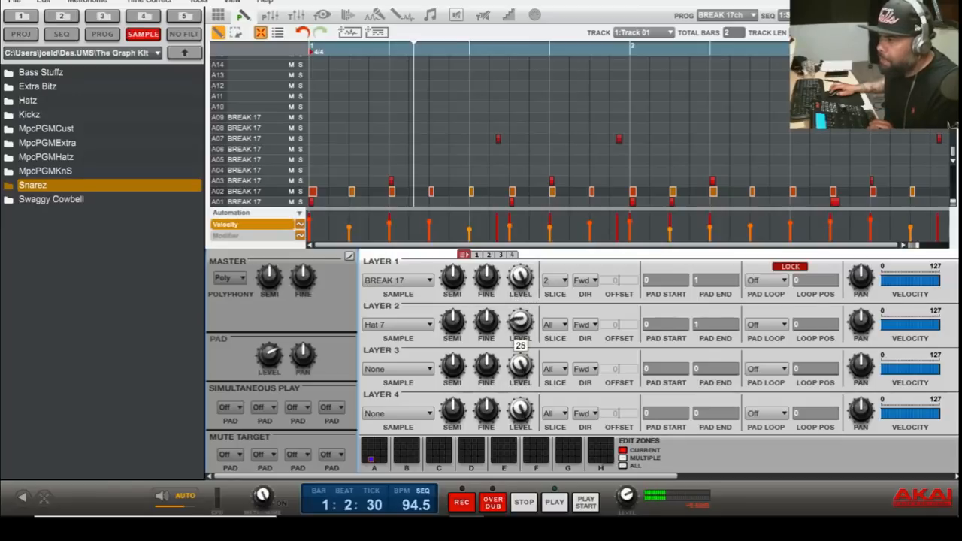
- Adjust the layer Level knobs in Program Edit, bringing Kick 26's layer to 127
drag(520, 319, 520, 312)
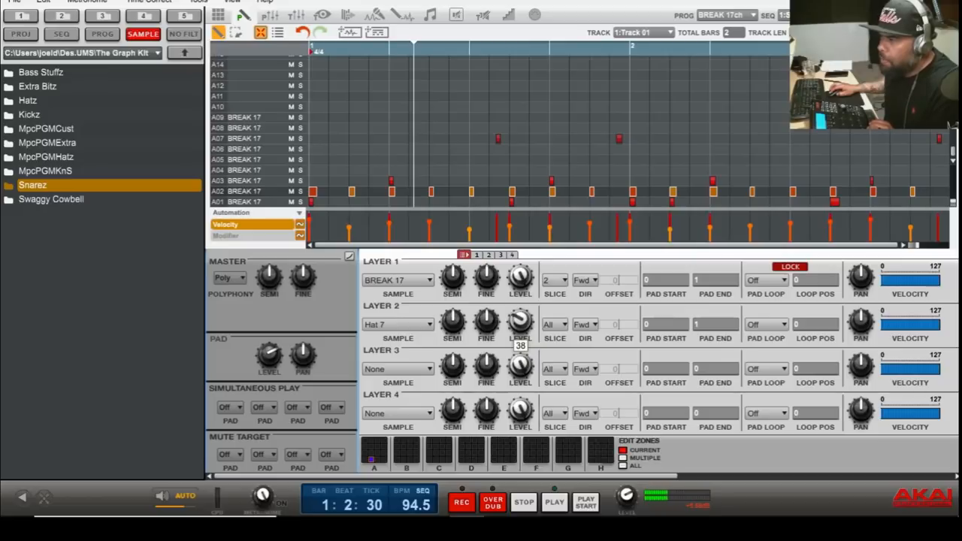
drag(520, 319, 520, 334)
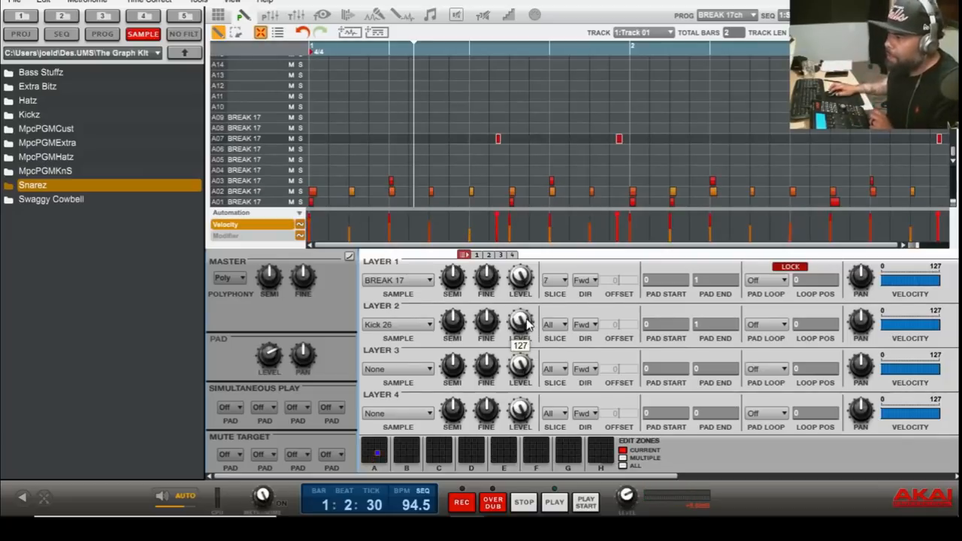
drag(520, 319, 521, 334)
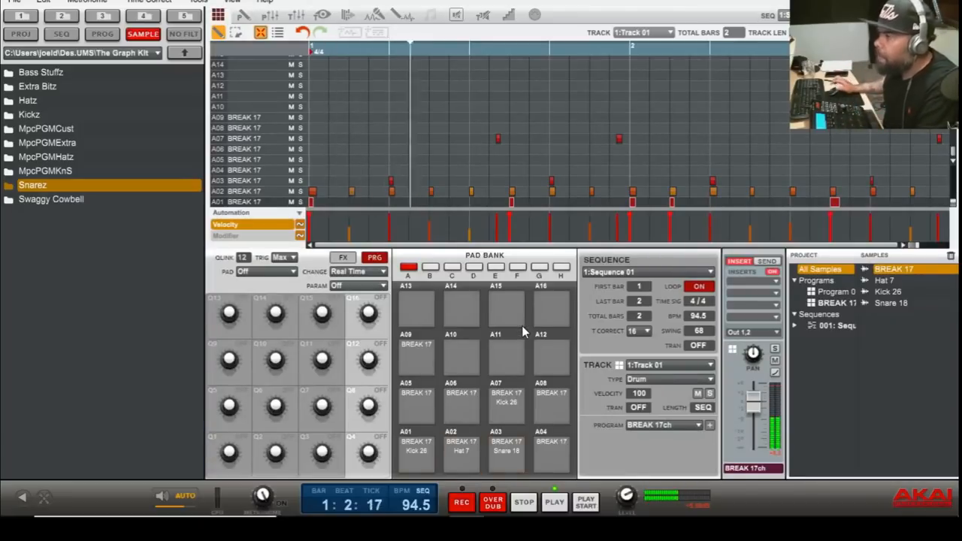
click(553, 502)
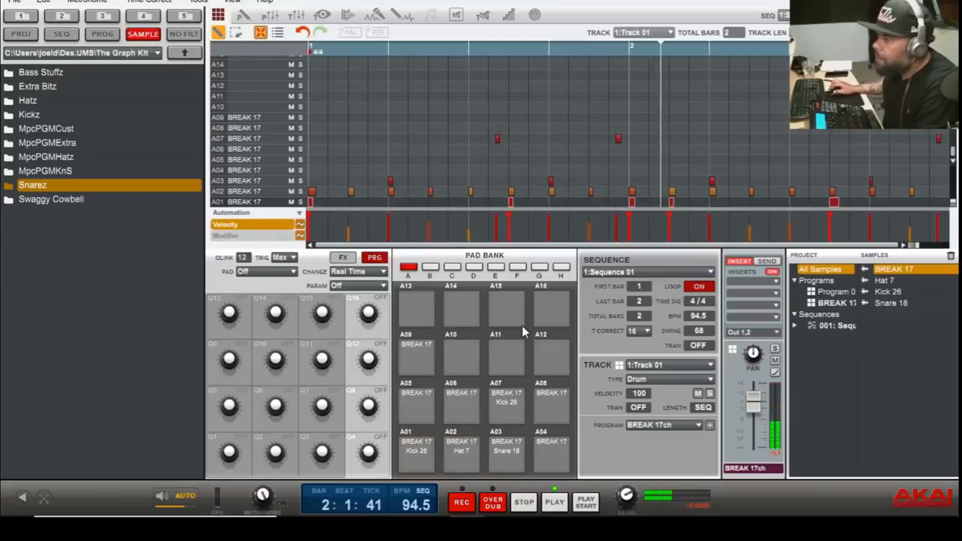
click(461, 451)
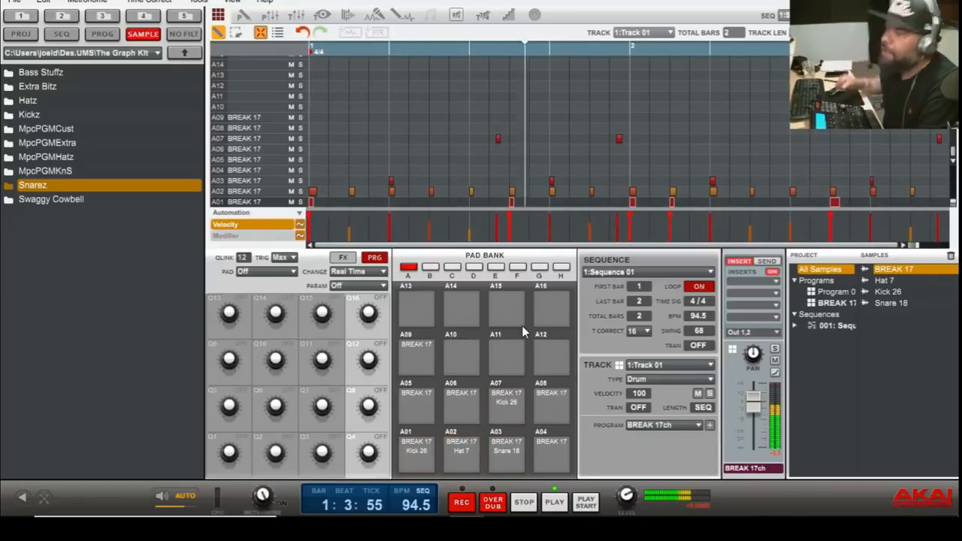
click(553, 502)
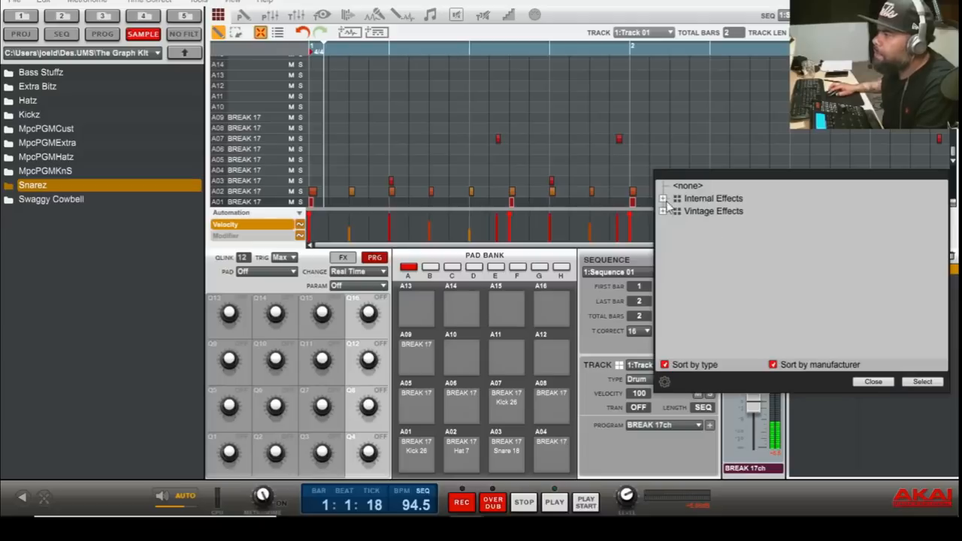
- Load MPC60 from Vintage Effects > Akai Professional into Insert 1
click(664, 197)
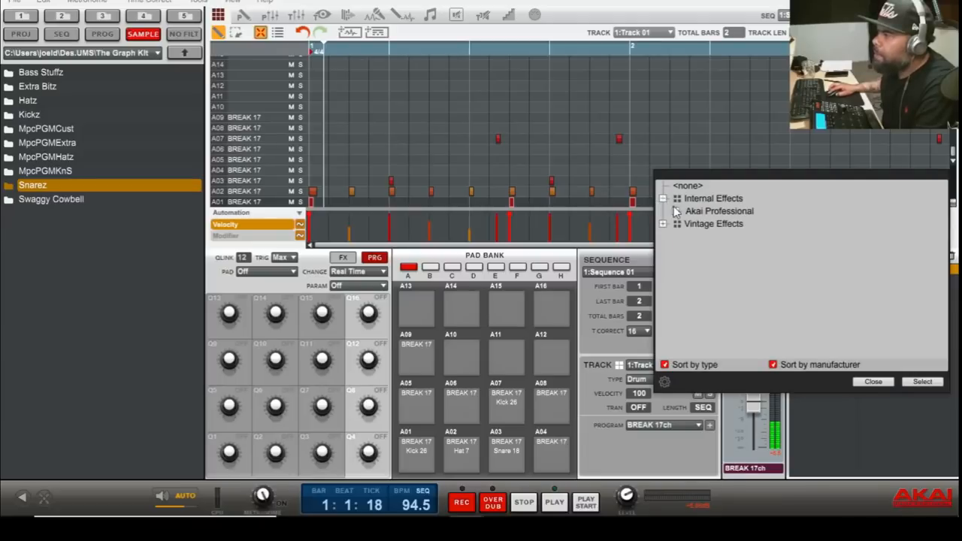
click(664, 223)
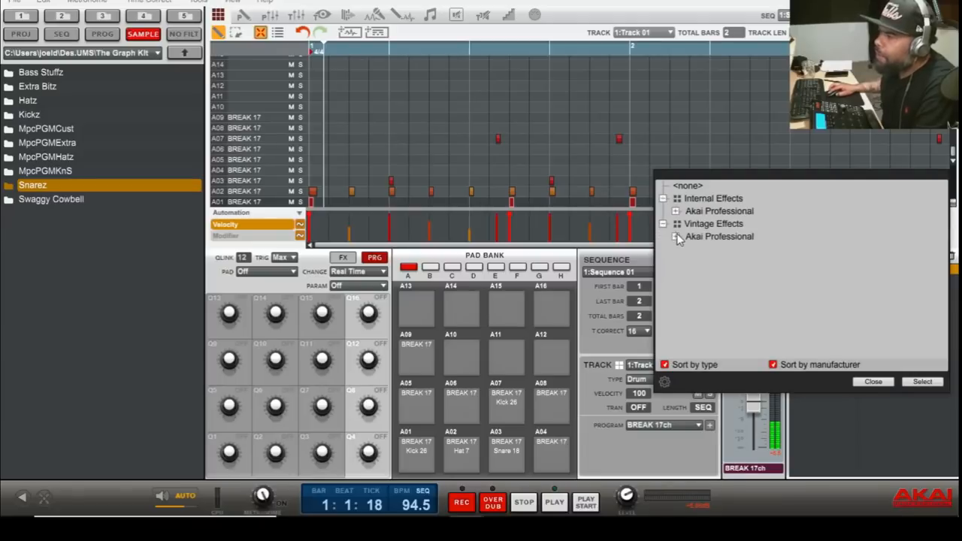
click(675, 235)
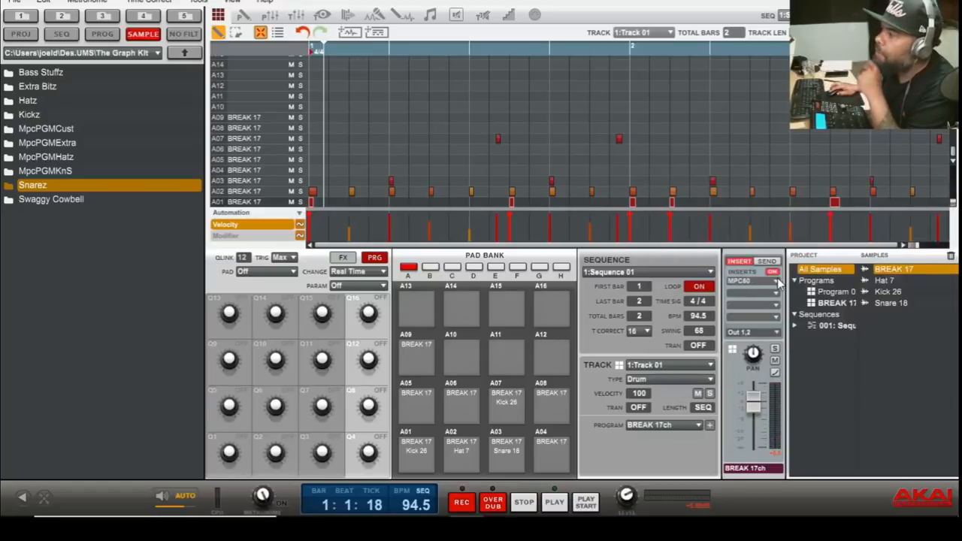
click(777, 280)
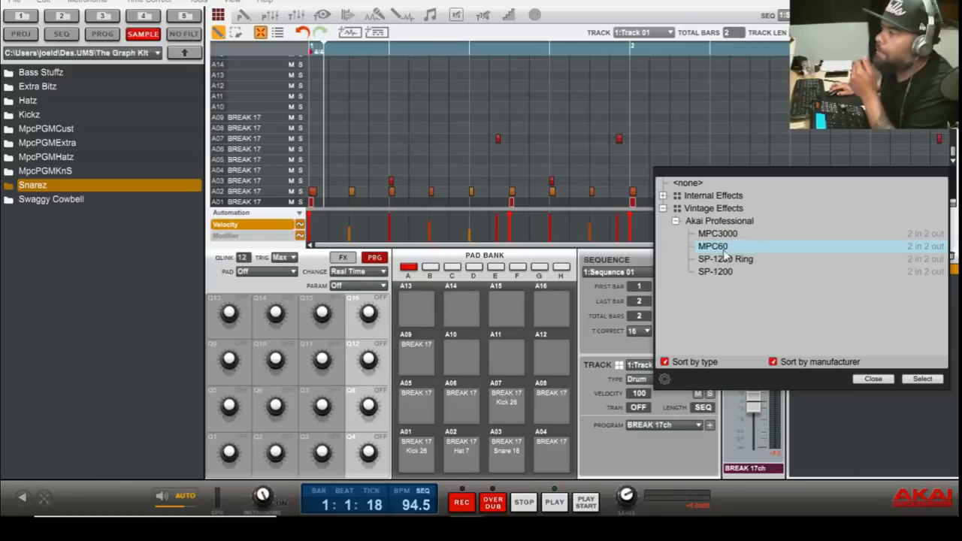
mouse_move(862, 351)
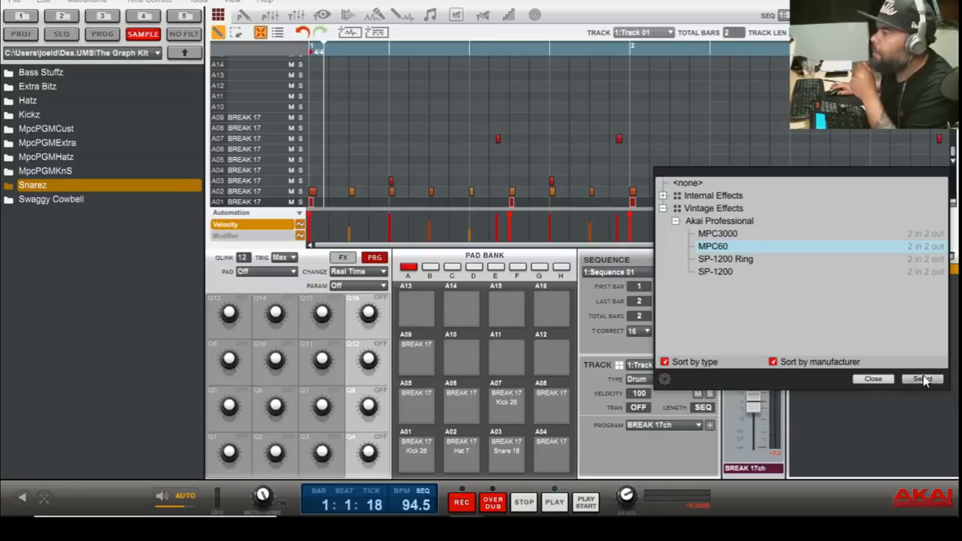
click(921, 379)
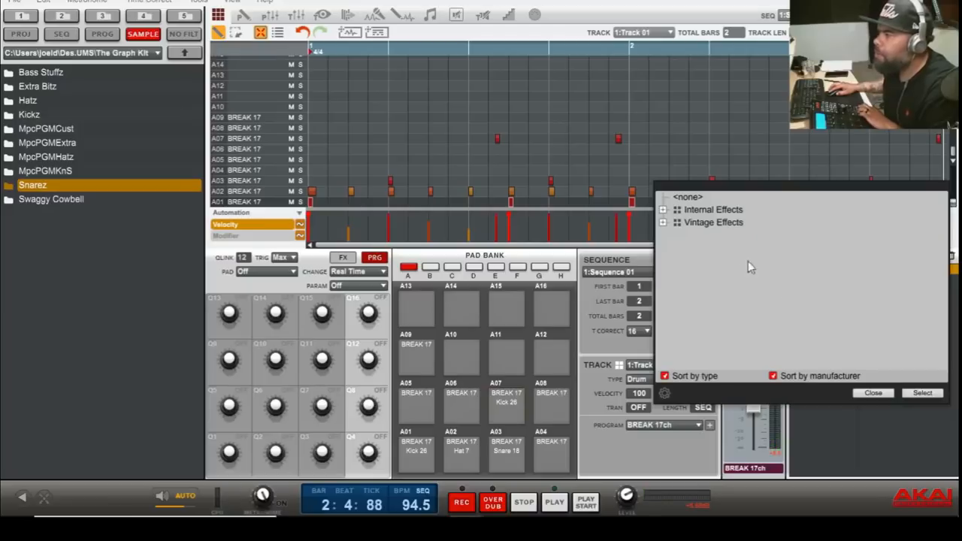
- Expand Internal Effects > Akai Professional for Insert 2 and scroll the effect list
click(663, 210)
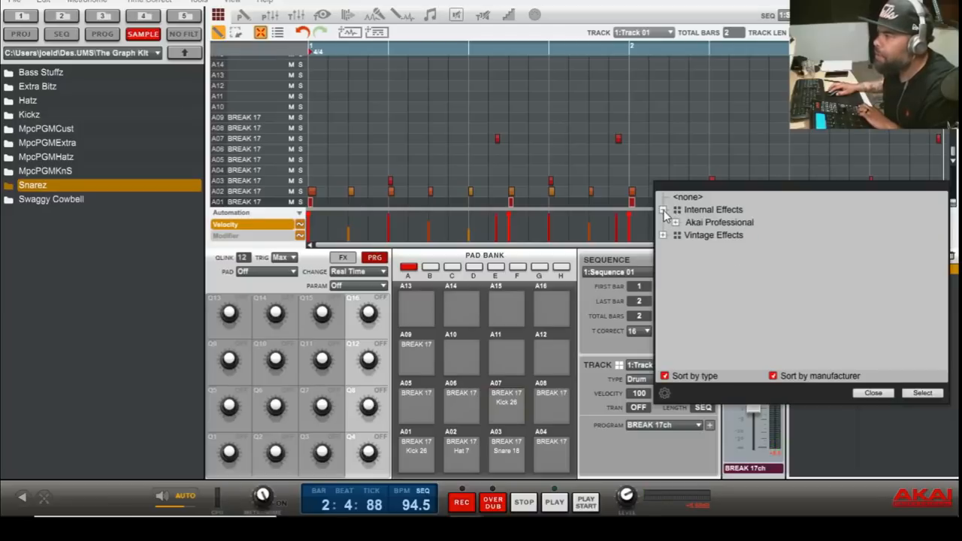
click(675, 221)
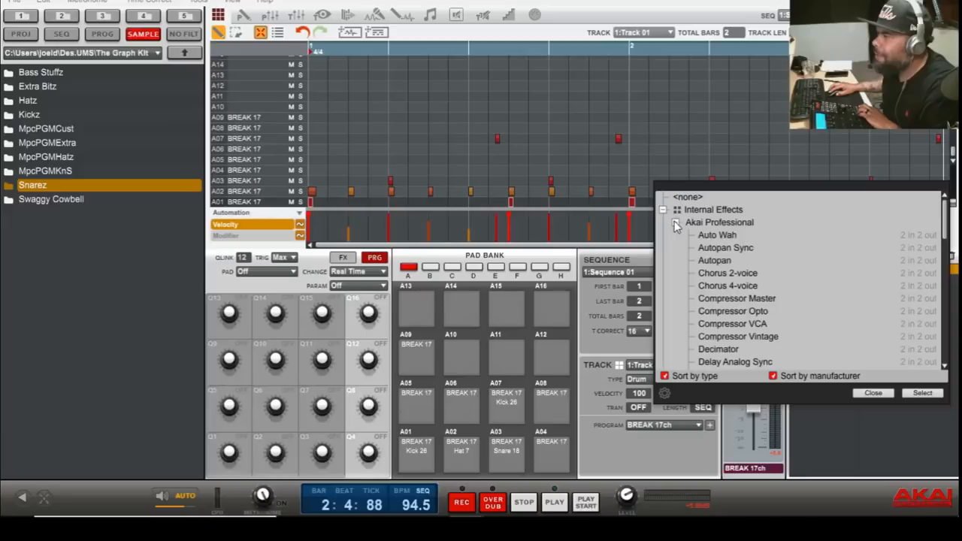
scroll(down, 3)
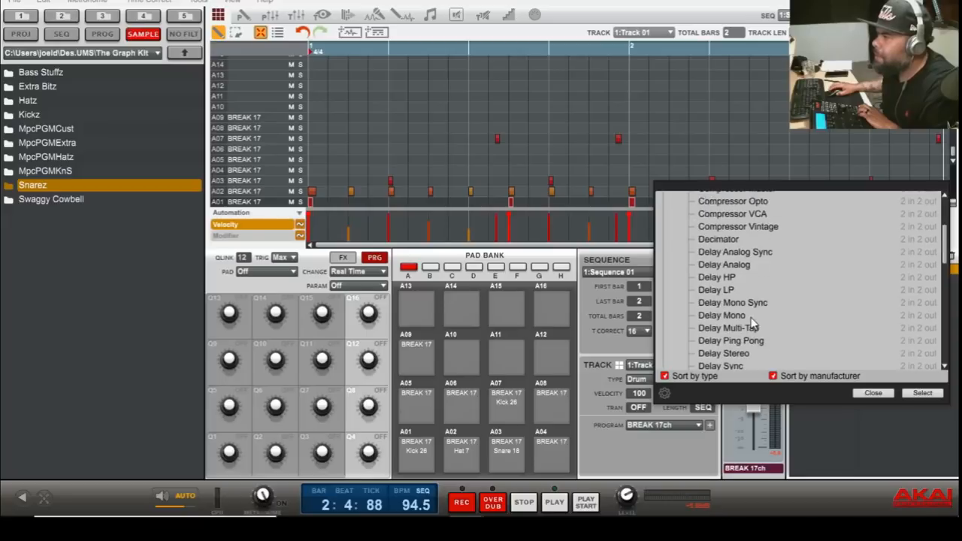
scroll(down, 3)
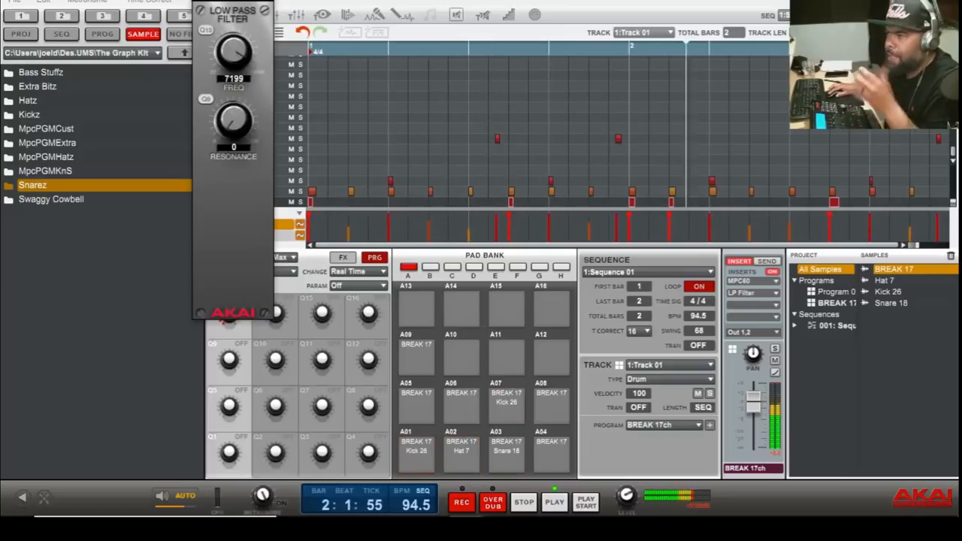
- Choose LP Filter for Insert 2 and show its Freq and Resonance knobs
click(506, 406)
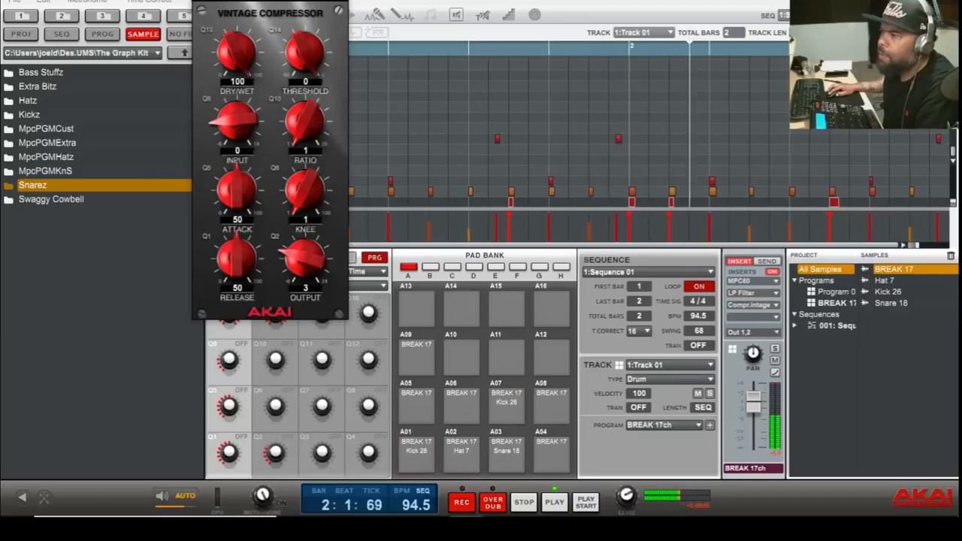
- Load Compressor Vintage into Insert 3 and open its plugin window
click(506, 395)
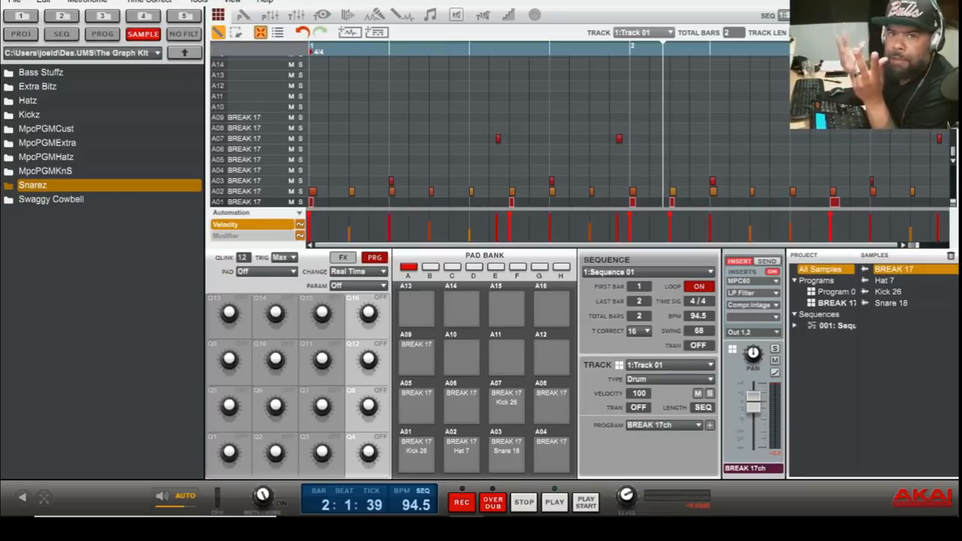
- Close the compressor window and play the sequence through MPC60, LP Filter and compressor
click(554, 501)
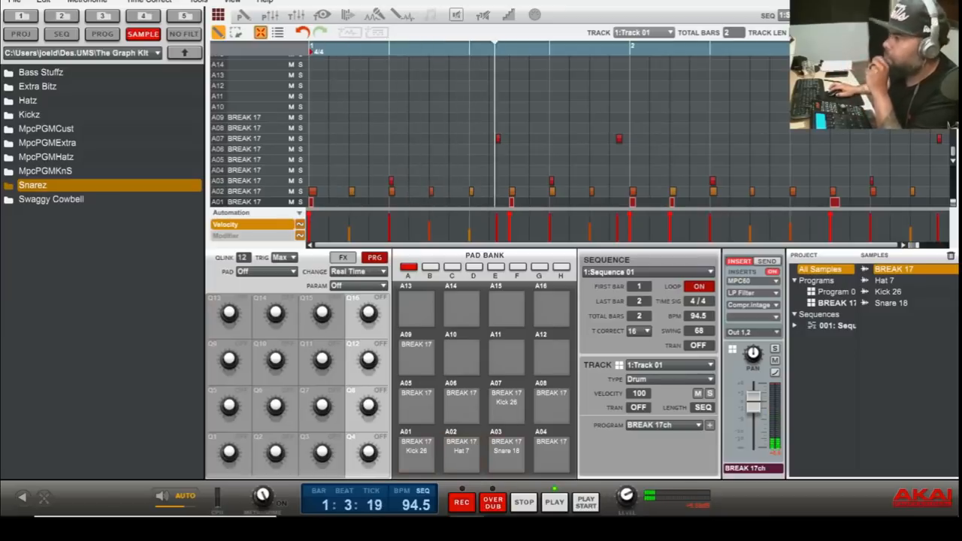